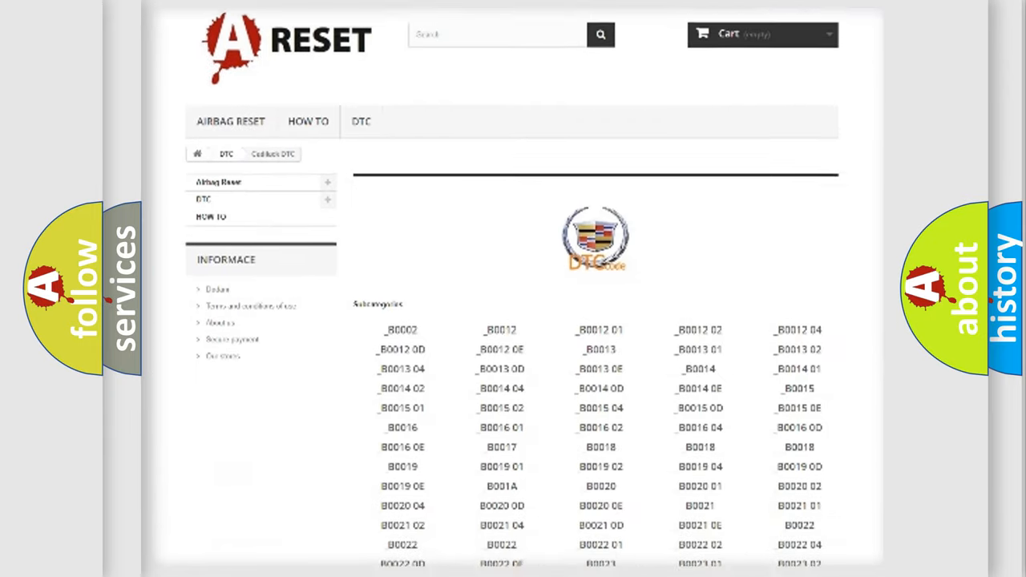
scroll("down", 3)
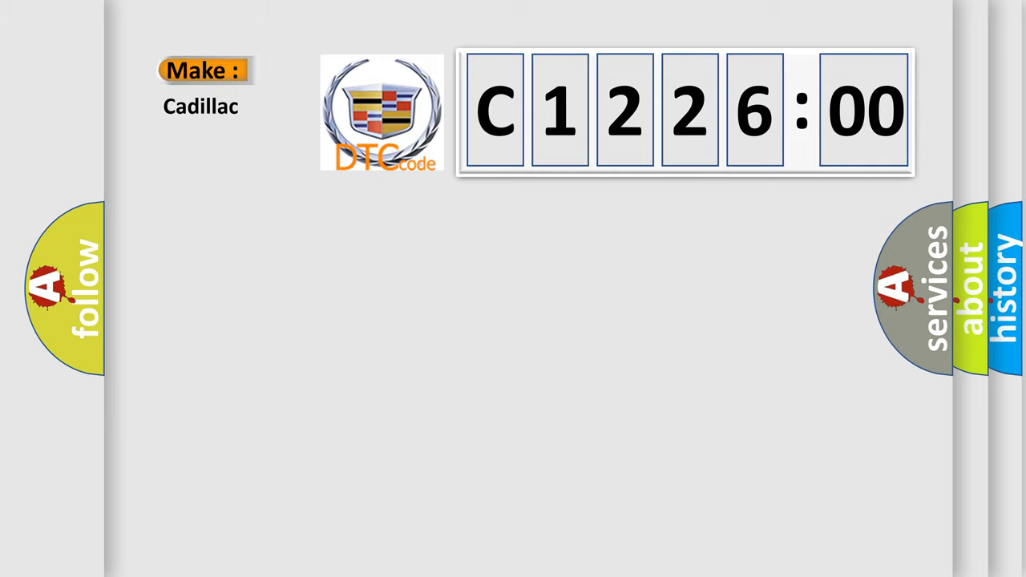
left_click(494, 109)
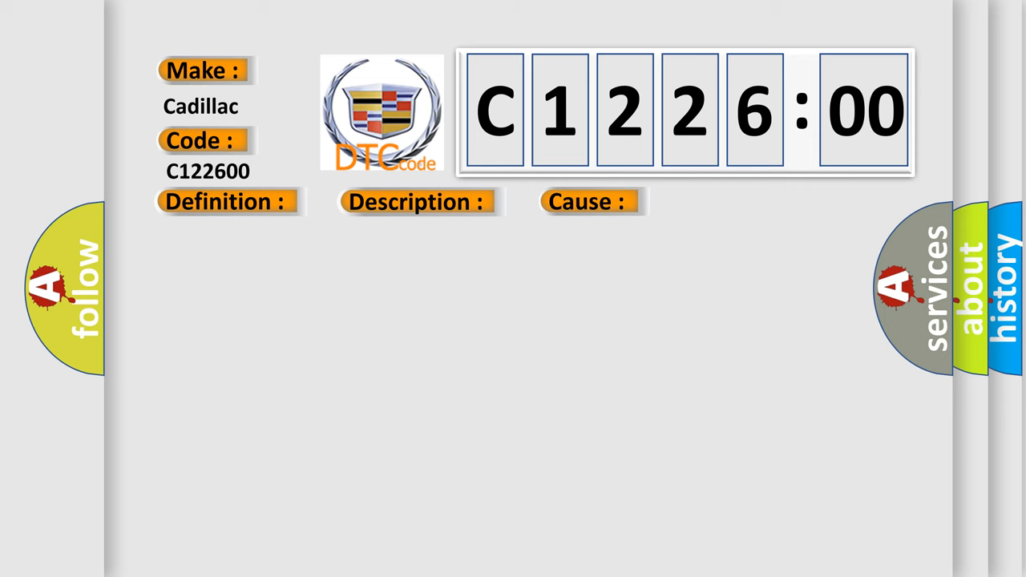
left_click(225, 202)
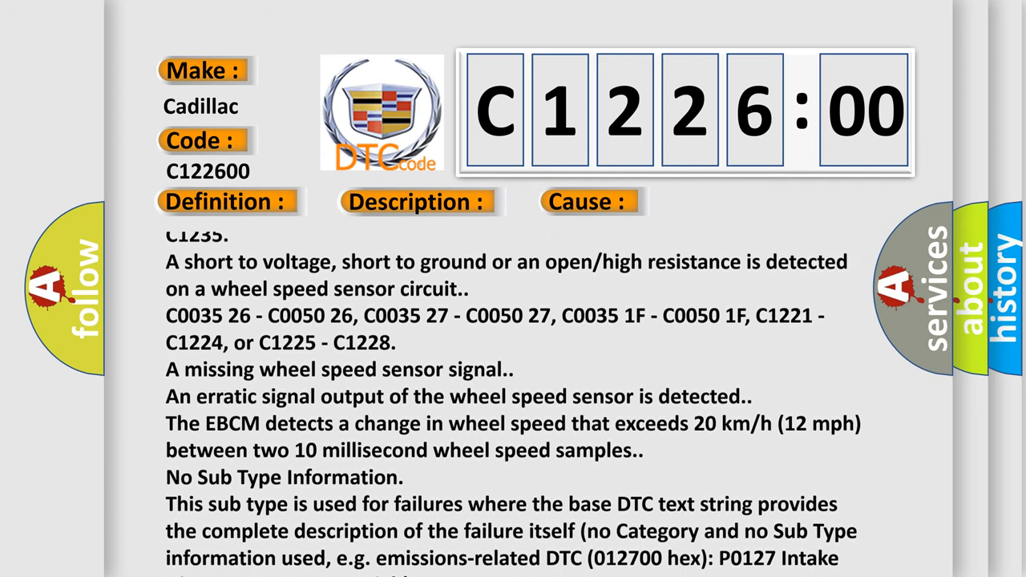
scroll("down", 3)
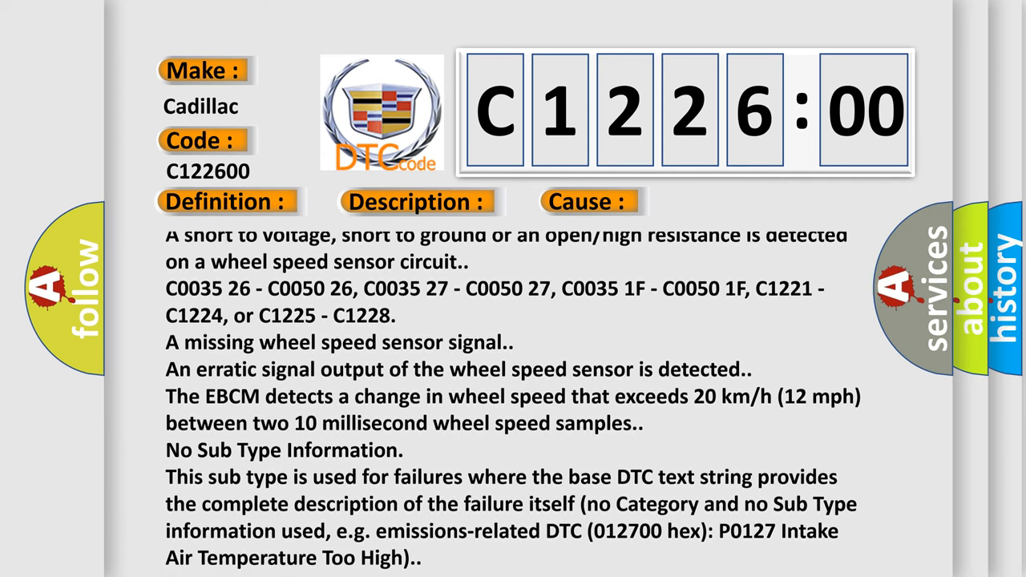
scroll("down", 3)
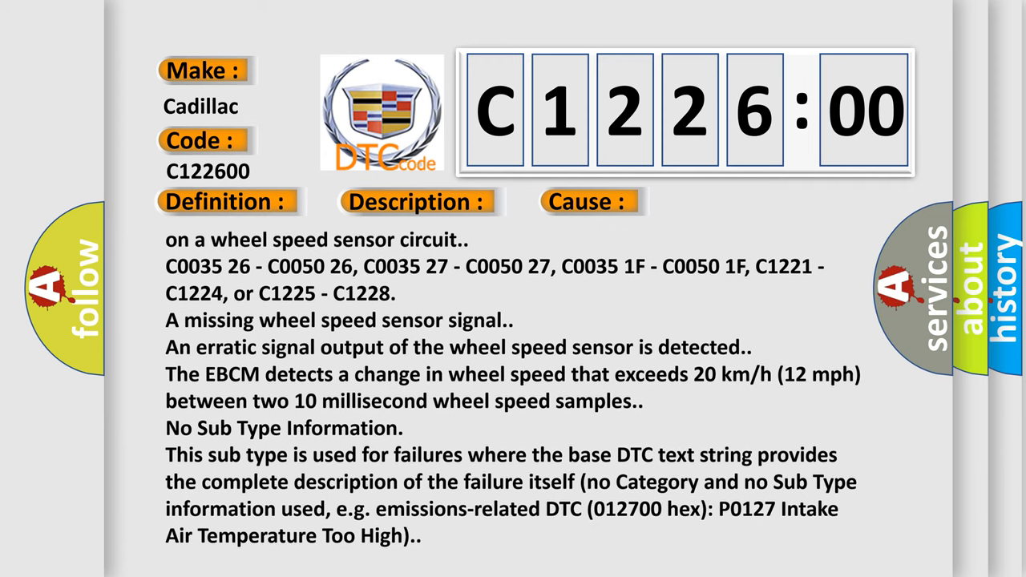
scroll("down", 3)
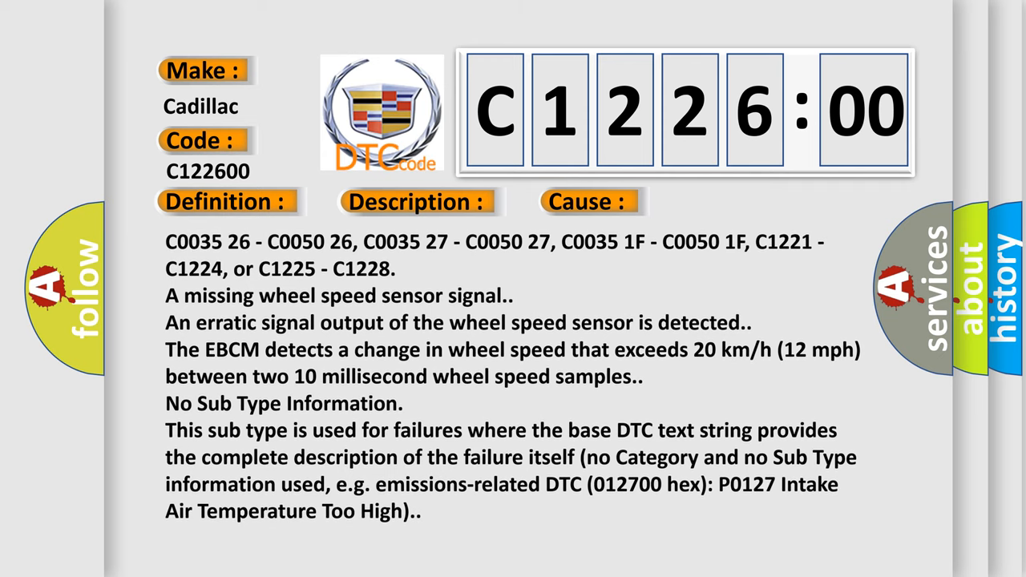
scroll("down", 3)
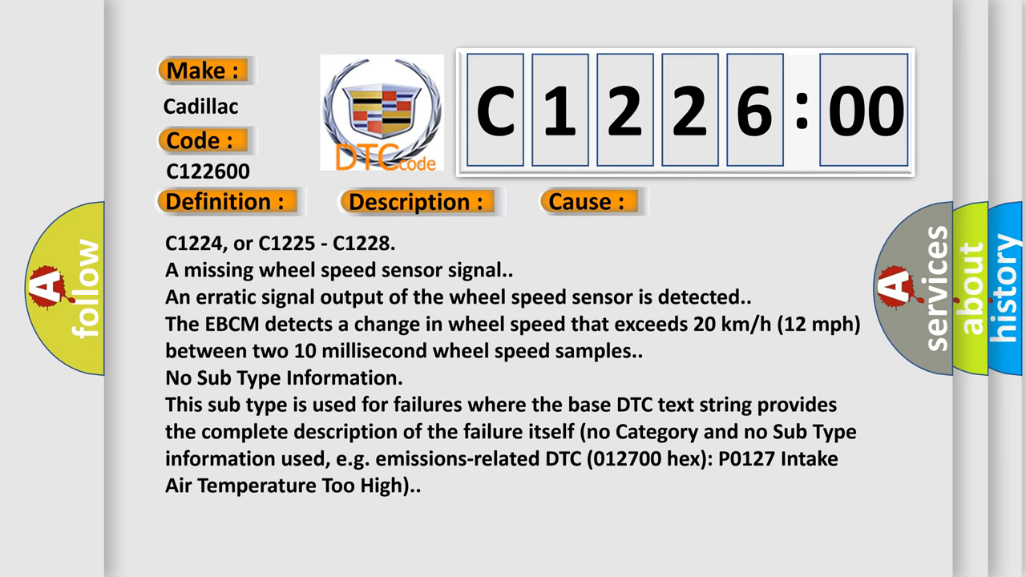
scroll("down", 3)
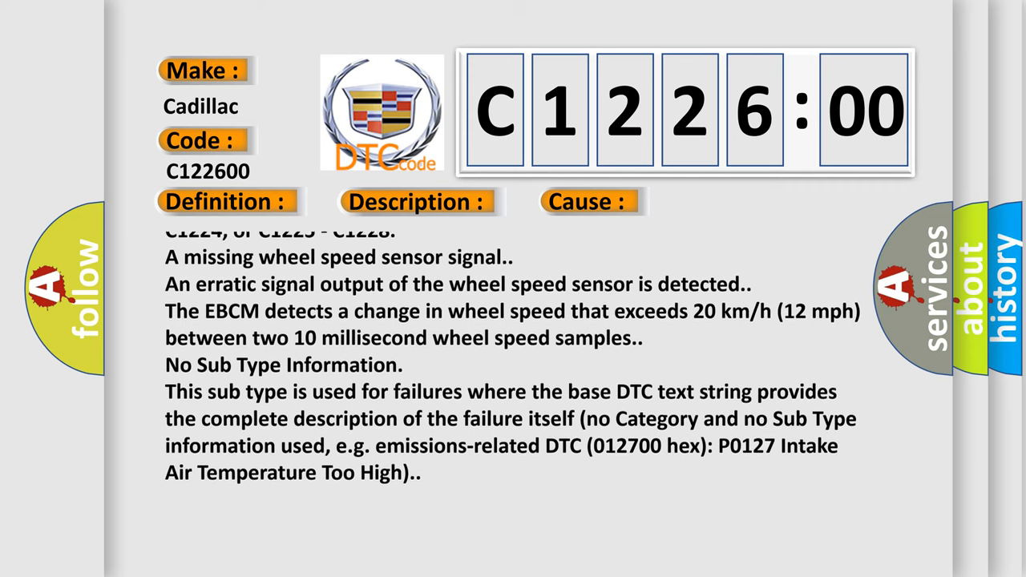